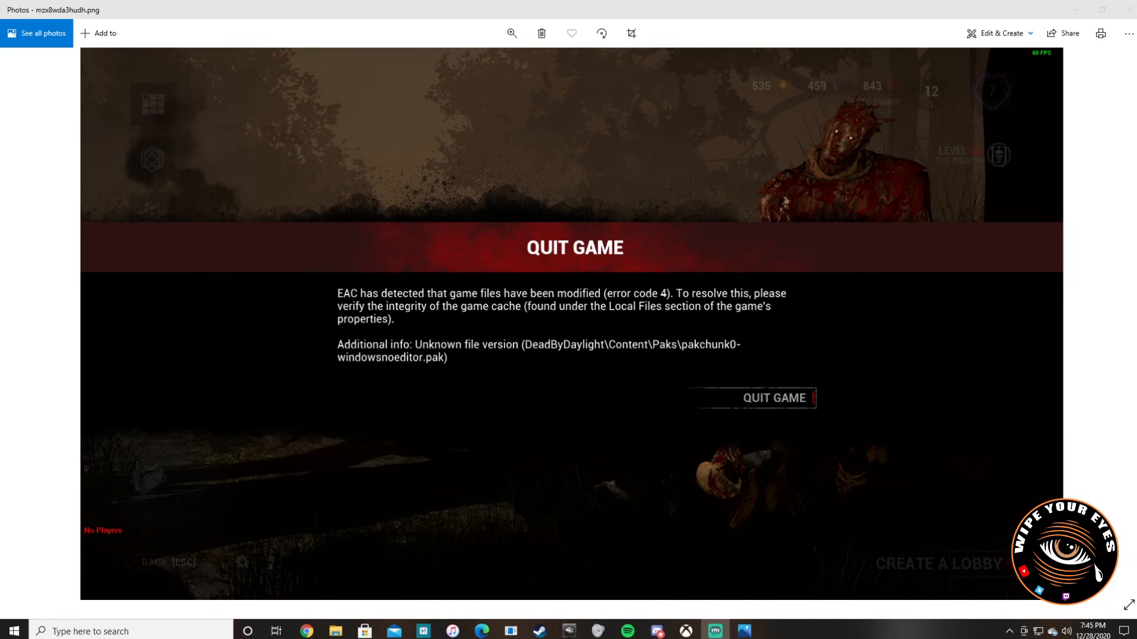
mouse_move(986, 371)
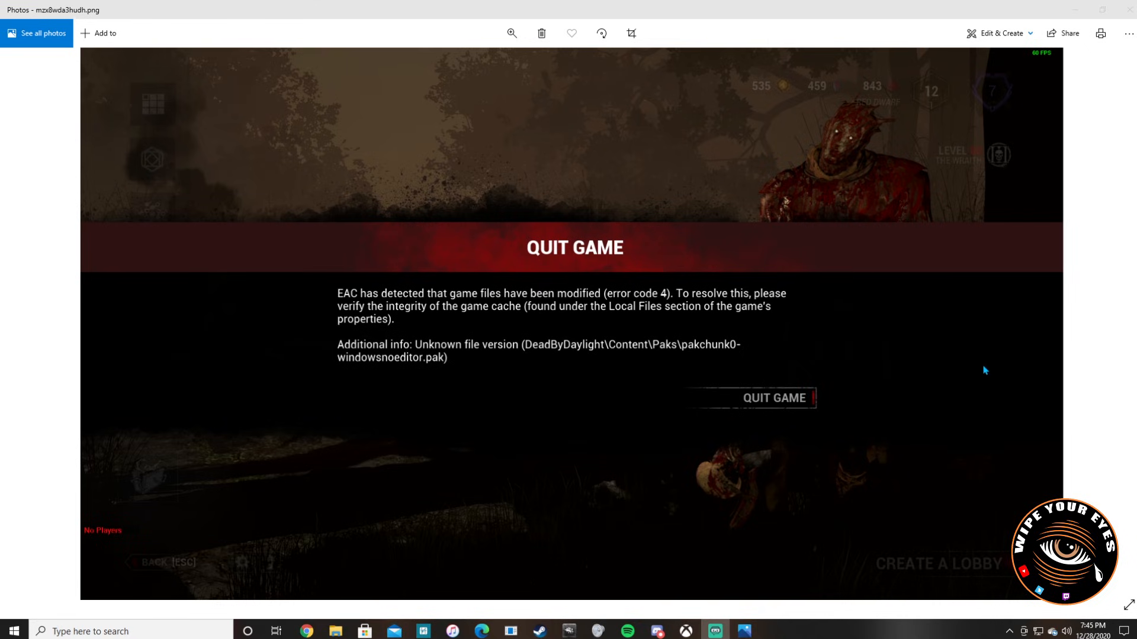
mouse_move(325, 289)
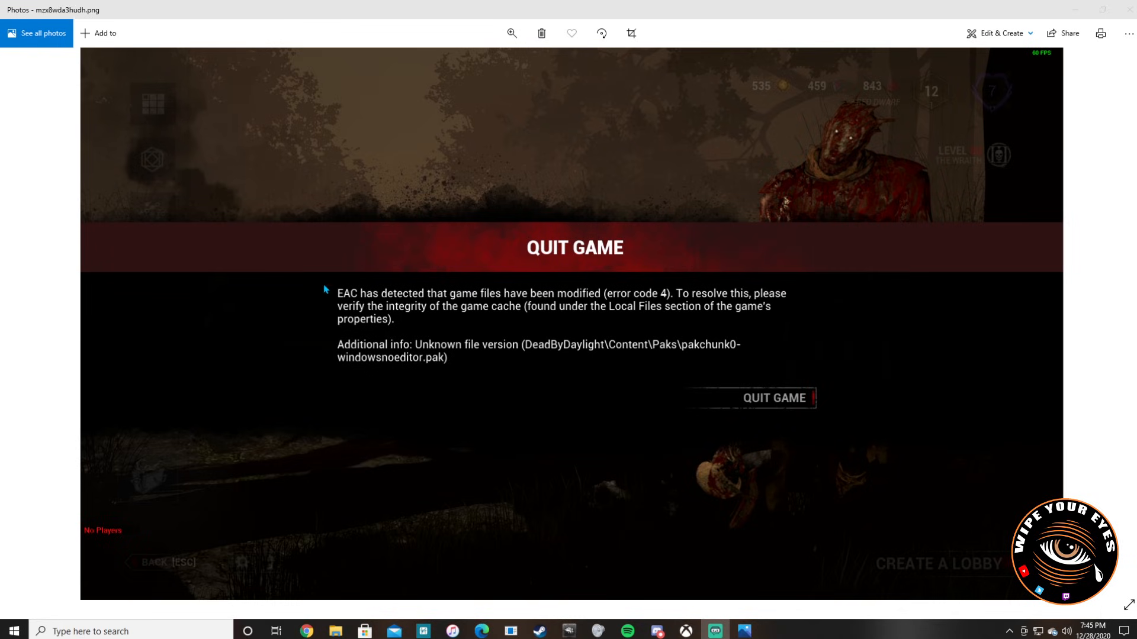
mouse_move(788, 437)
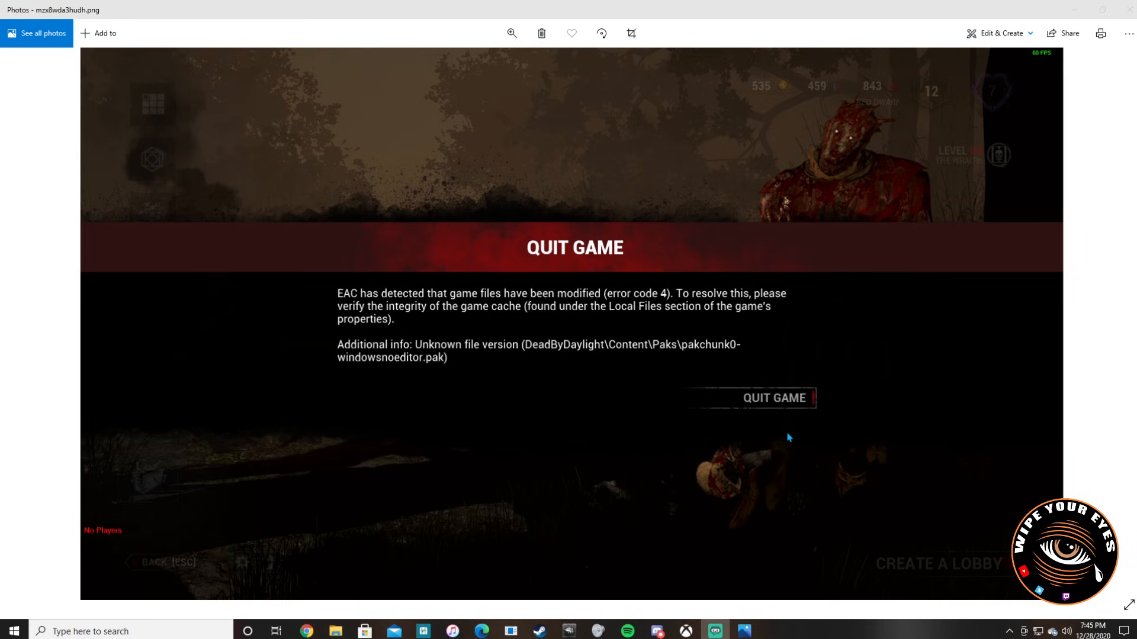
mouse_move(791, 416)
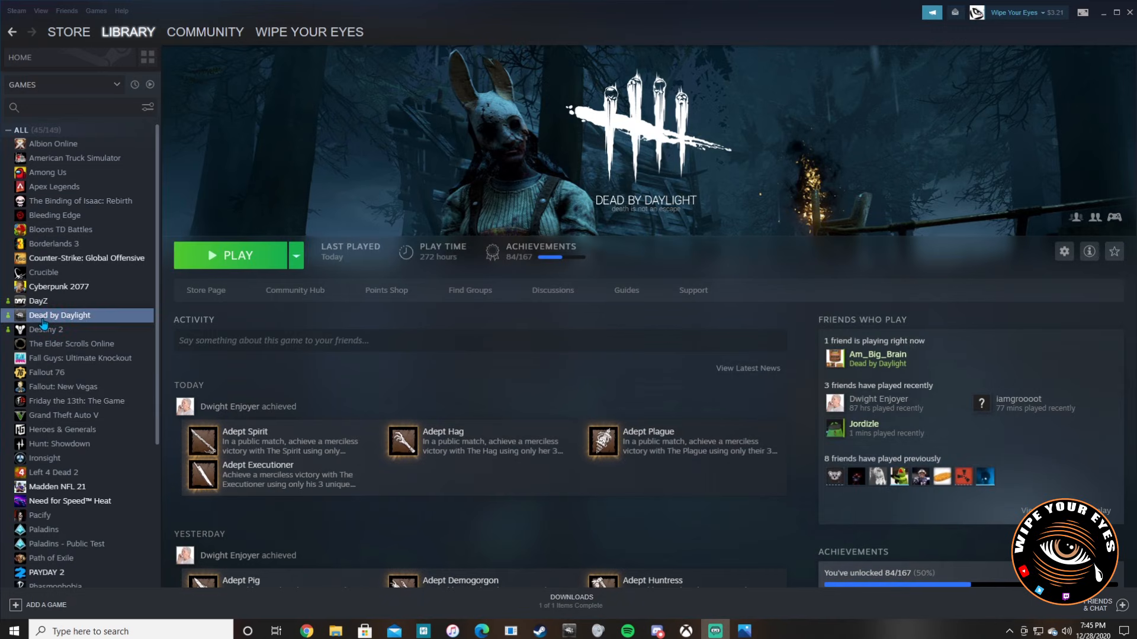
Return to the Steam library home and bring up Dead by Daylight's context menu.
left_click(19, 58)
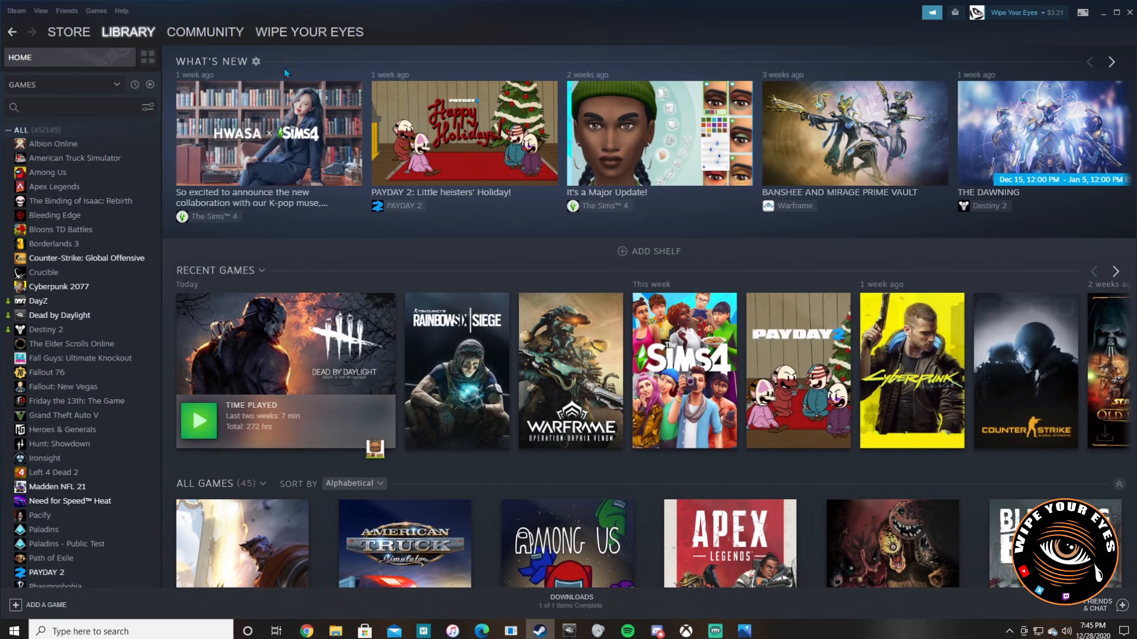
right_click(58, 315)
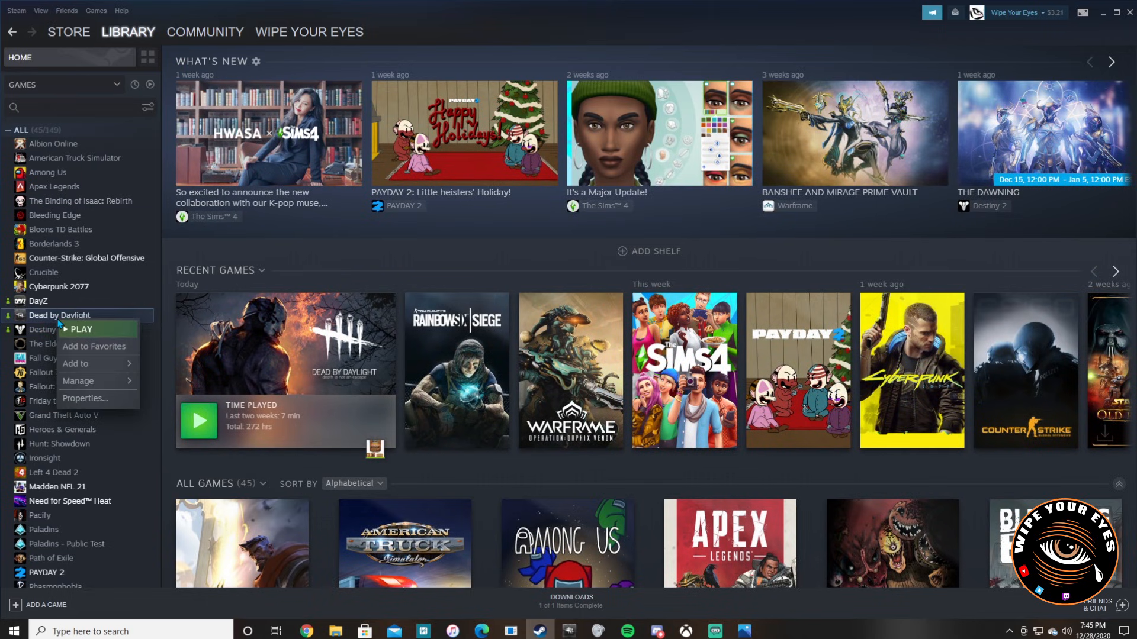
mouse_move(77, 381)
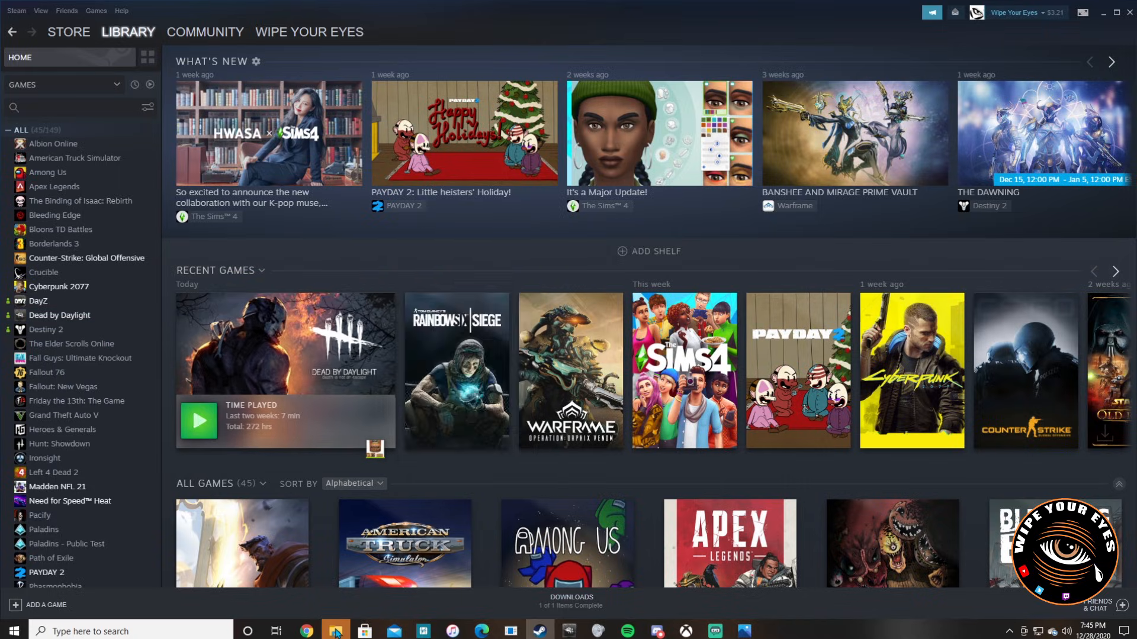
Delete the EasyAntiCheat folder from steamapps\common\Dead by Daylight and close Explorer.
left_click(334, 631)
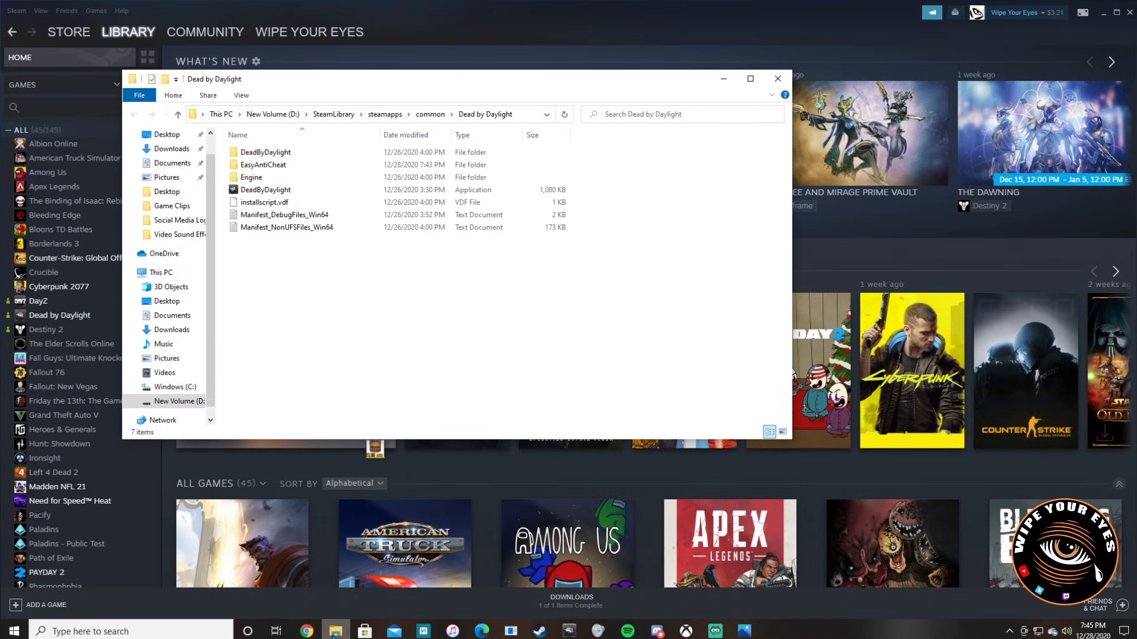
mouse_move(314, 425)
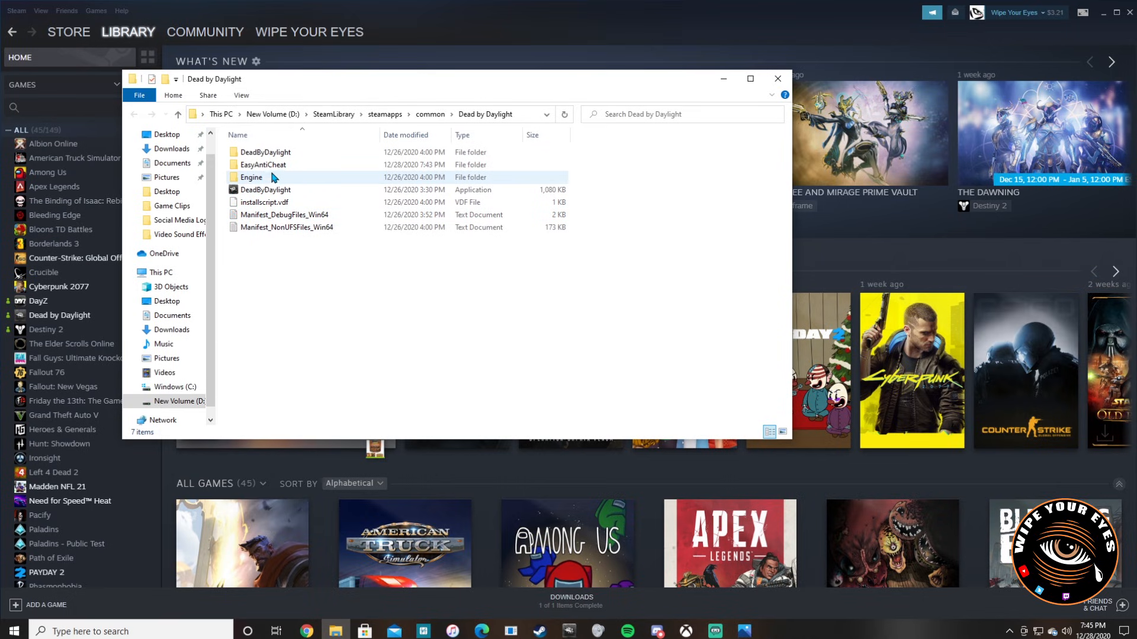
mouse_move(272, 174)
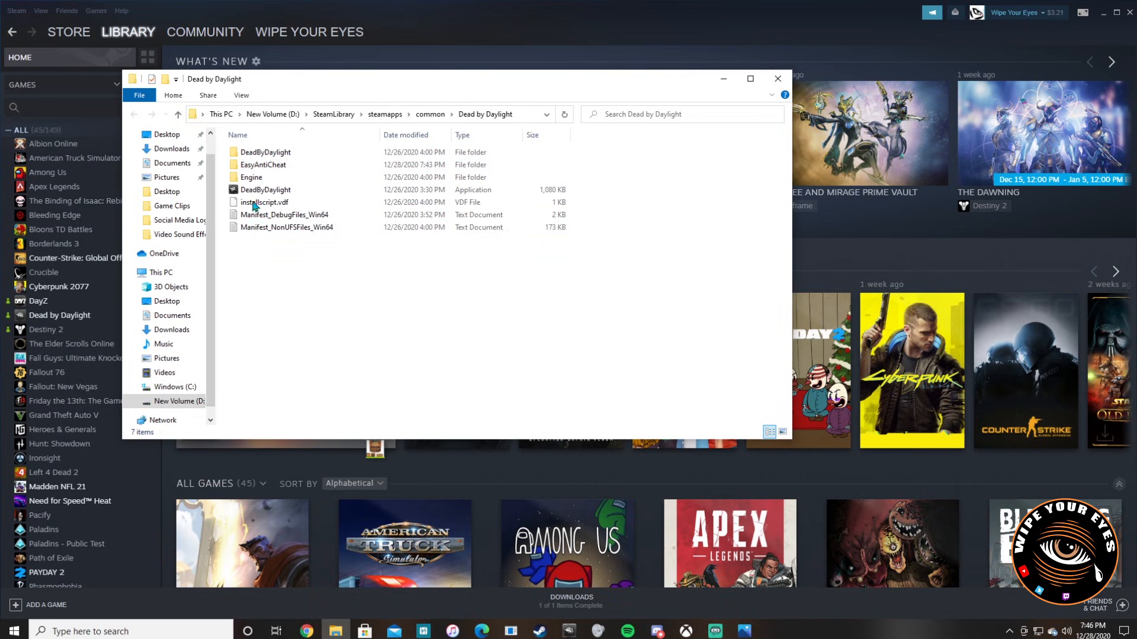
right_click(263, 164)
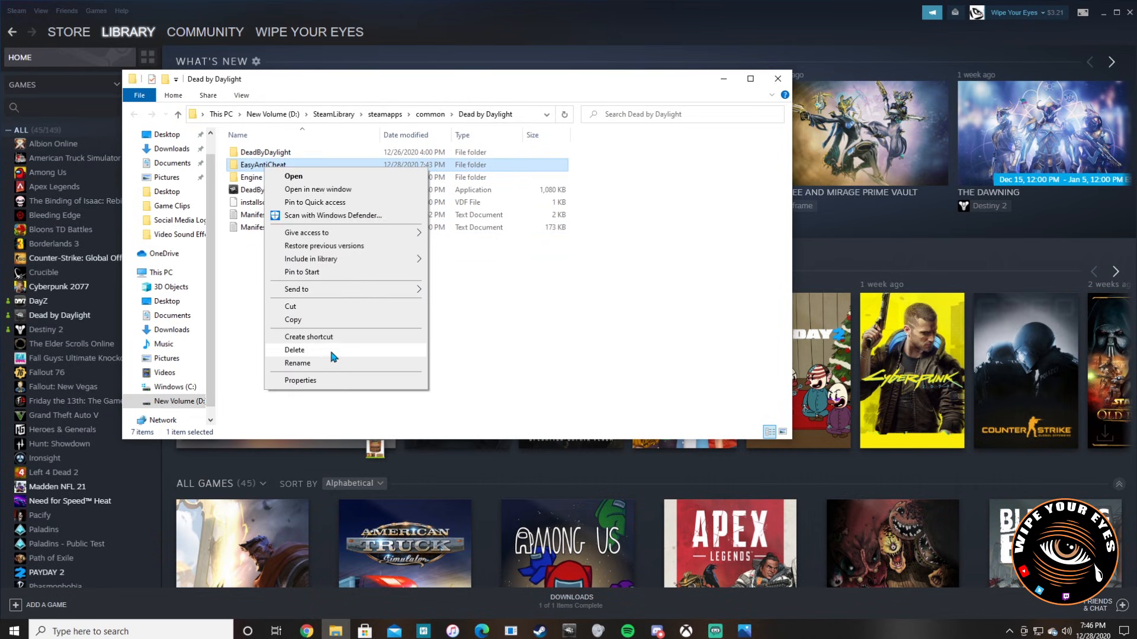
left_click(294, 350)
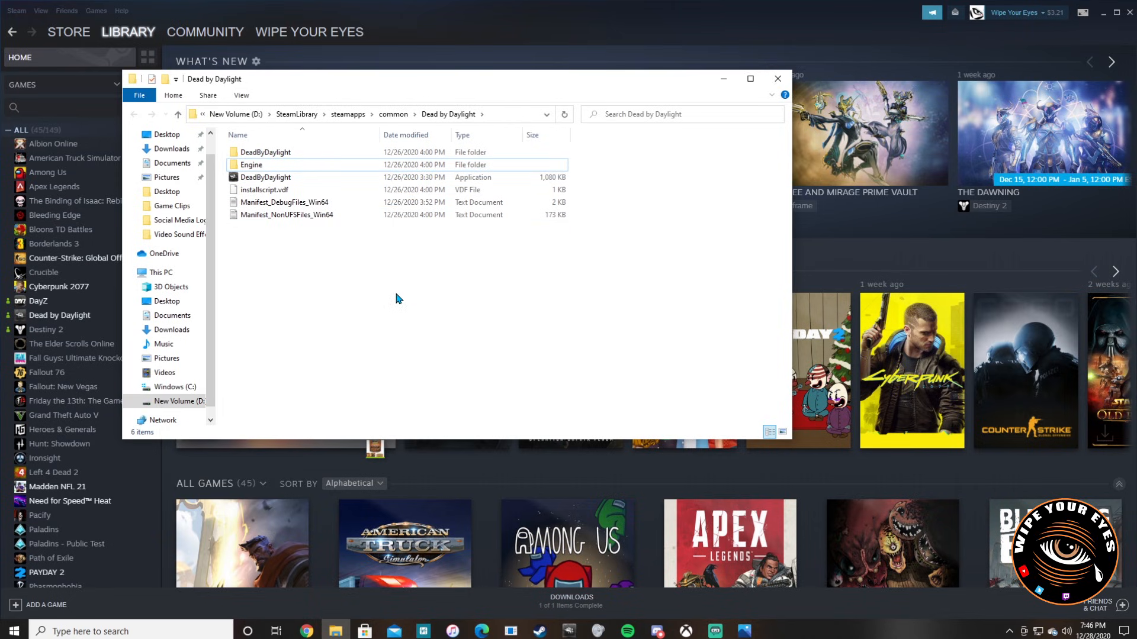
mouse_move(689, 87)
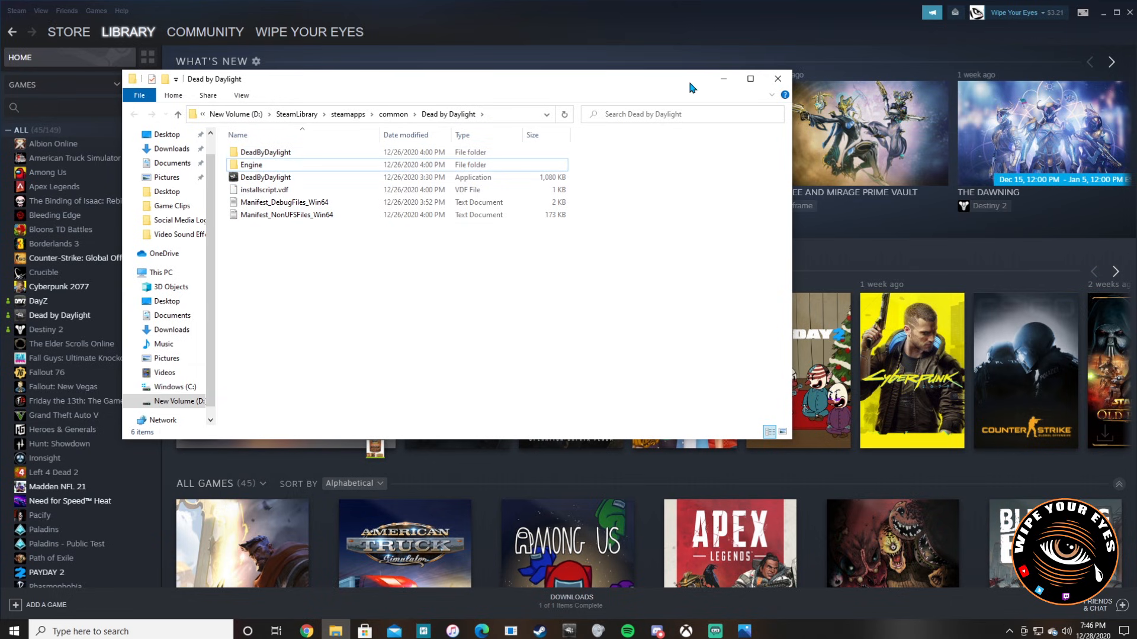
left_click(776, 78)
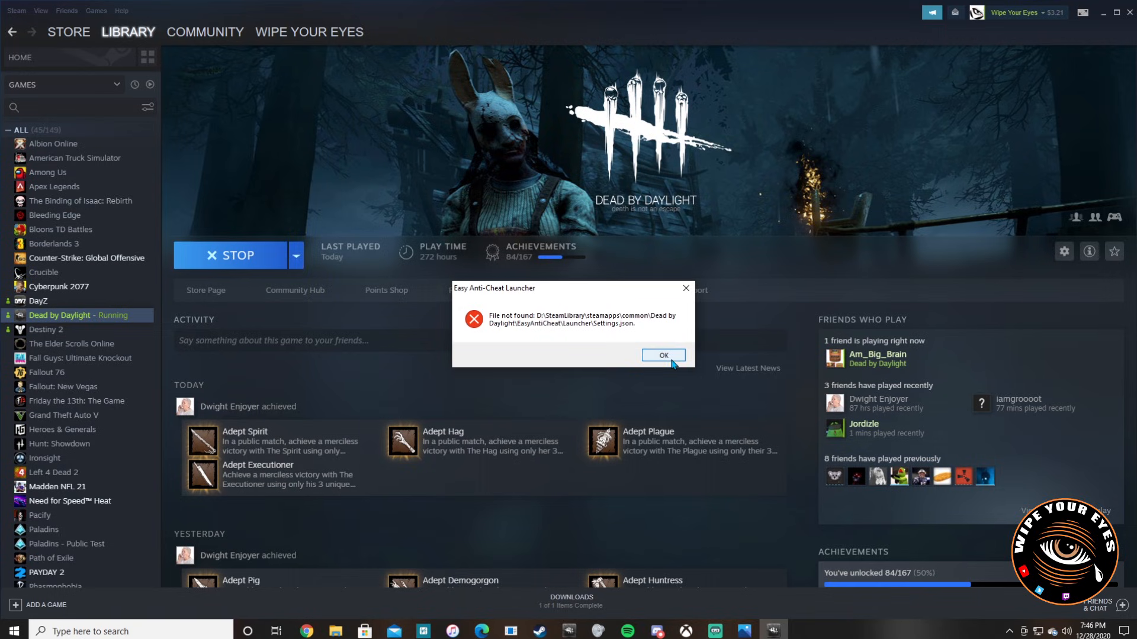
Dismiss the Easy Anti-Cheat Launcher error and reopen the Dead by Daylight library page.
left_click(661, 355)
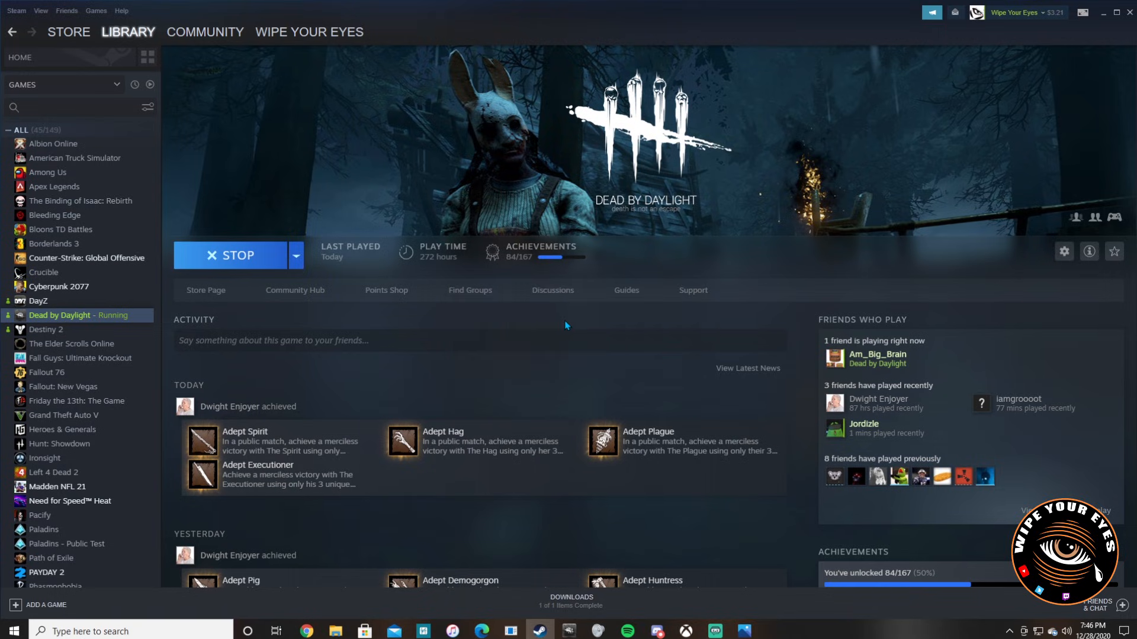
left_click(235, 255)
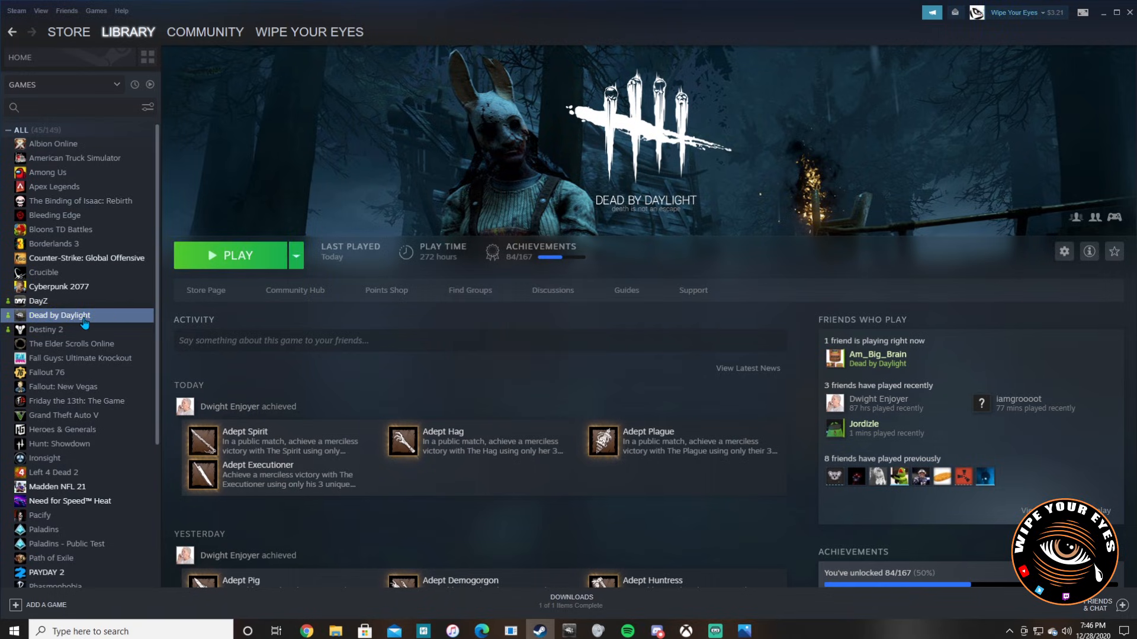
Open Properties for Dead by Daylight from its library context menu.
right_click(59, 314)
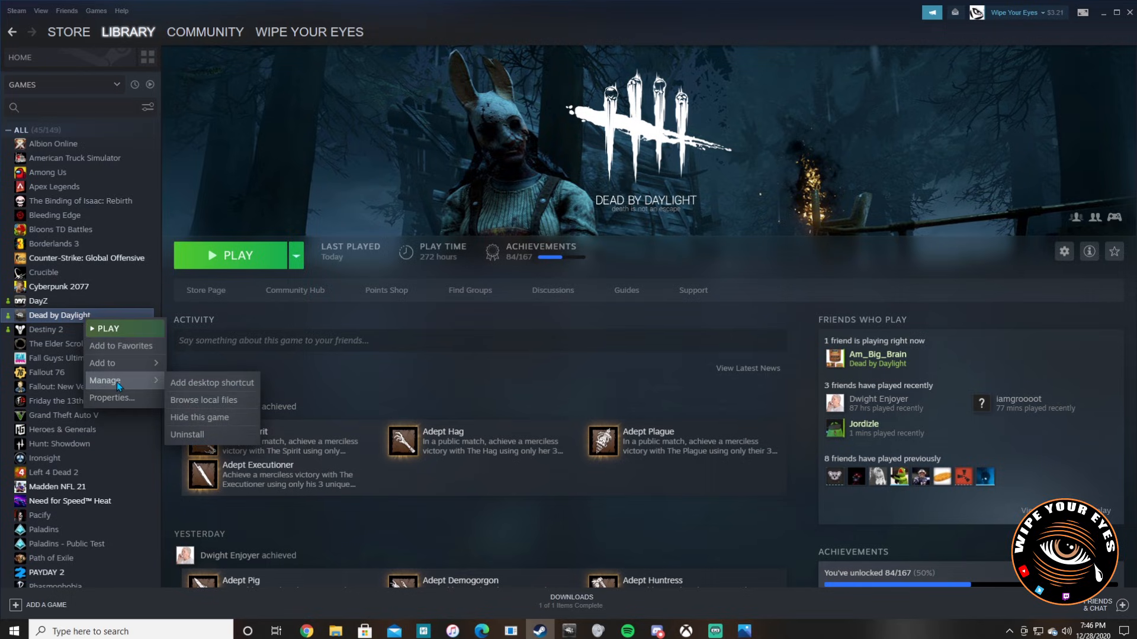
mouse_move(212, 384)
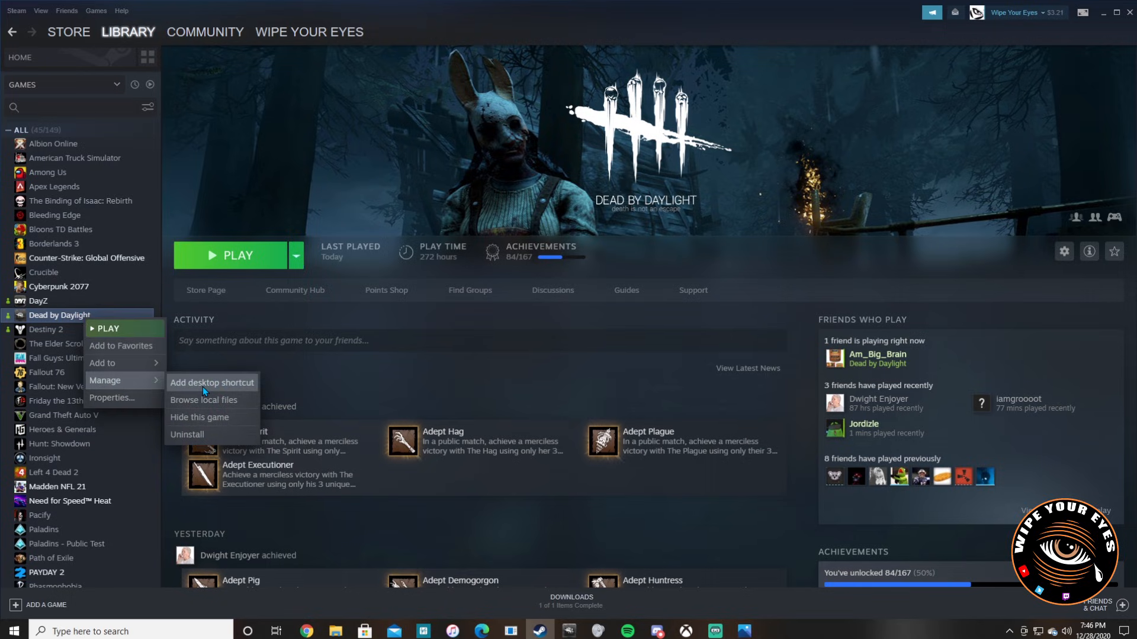
mouse_move(178, 387)
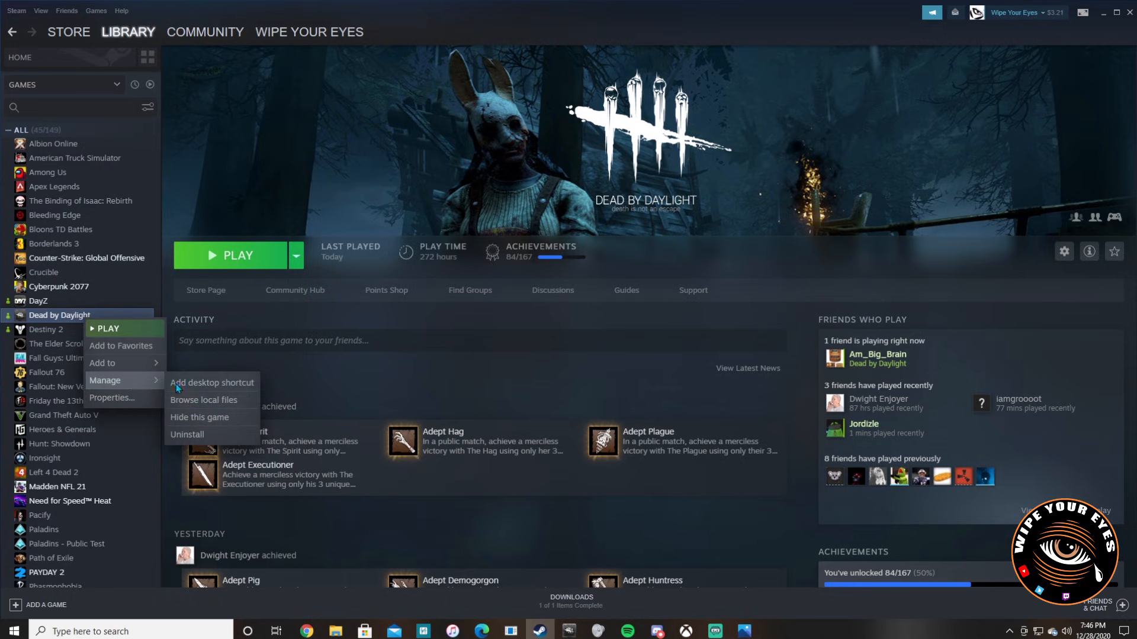
mouse_move(123, 399)
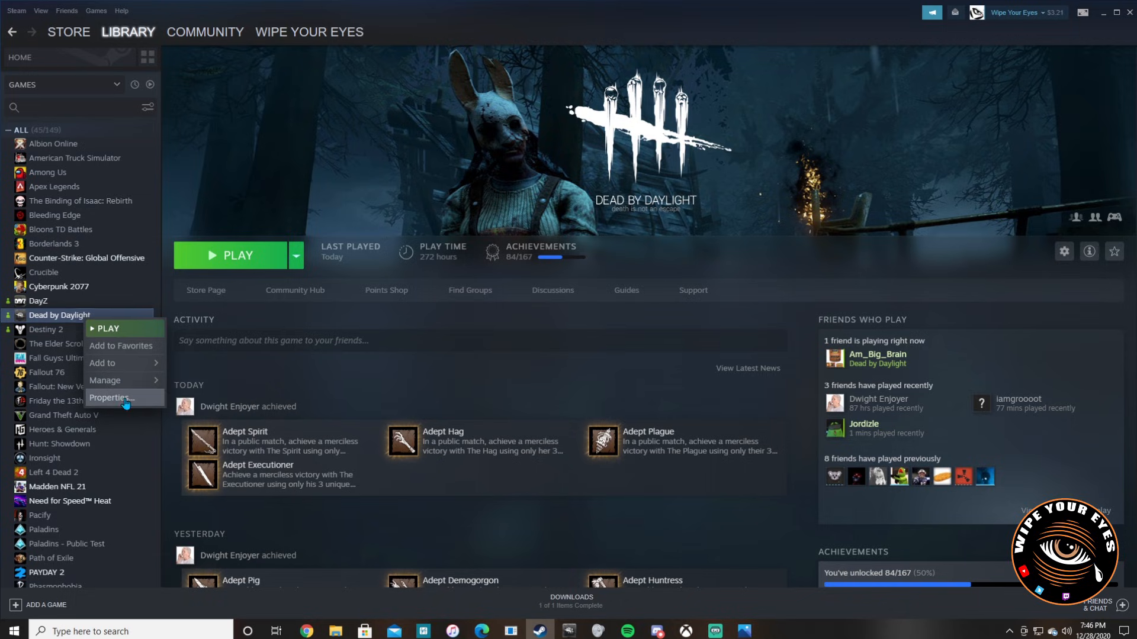
left_click(111, 397)
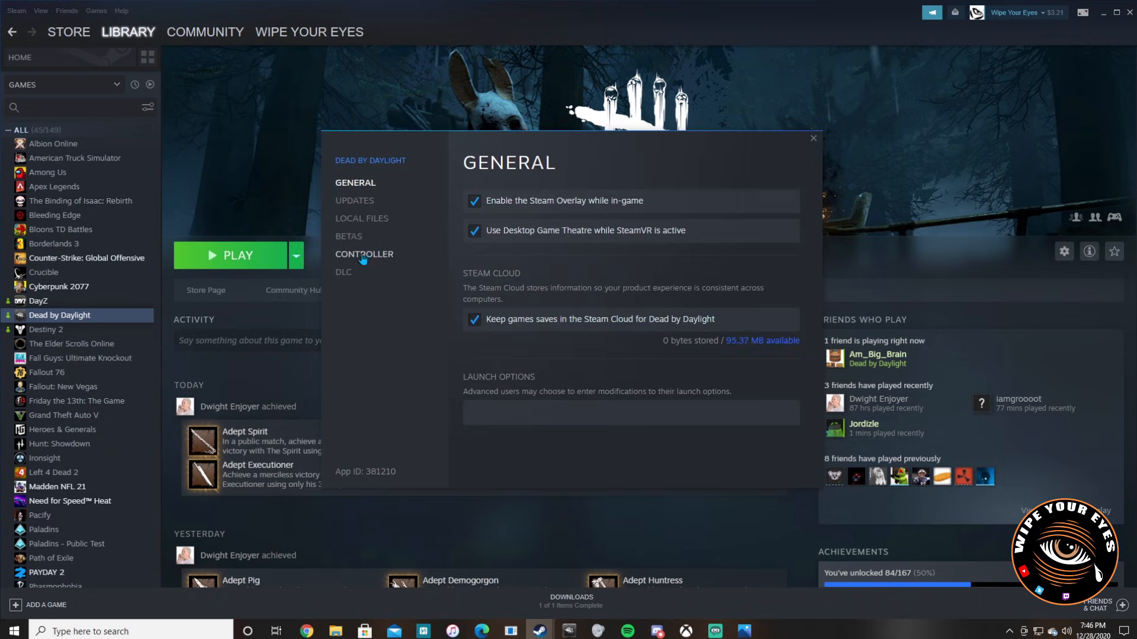
Run Verify integrity of game files from the Local Files tab, reacquiring 44 failed files.
left_click(362, 219)
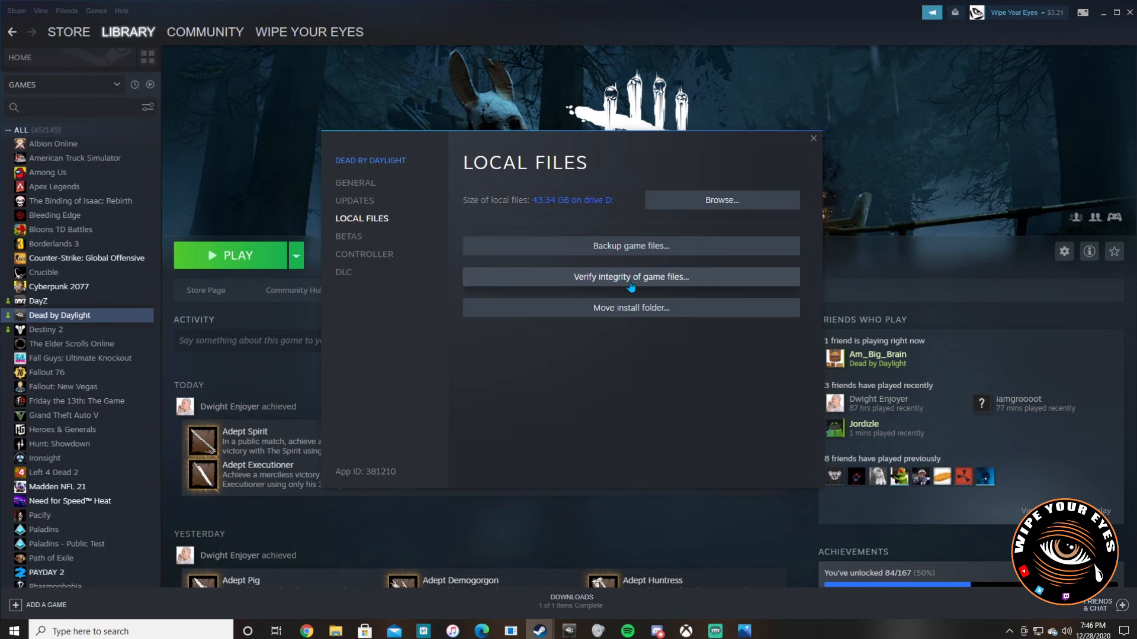
mouse_move(695, 255)
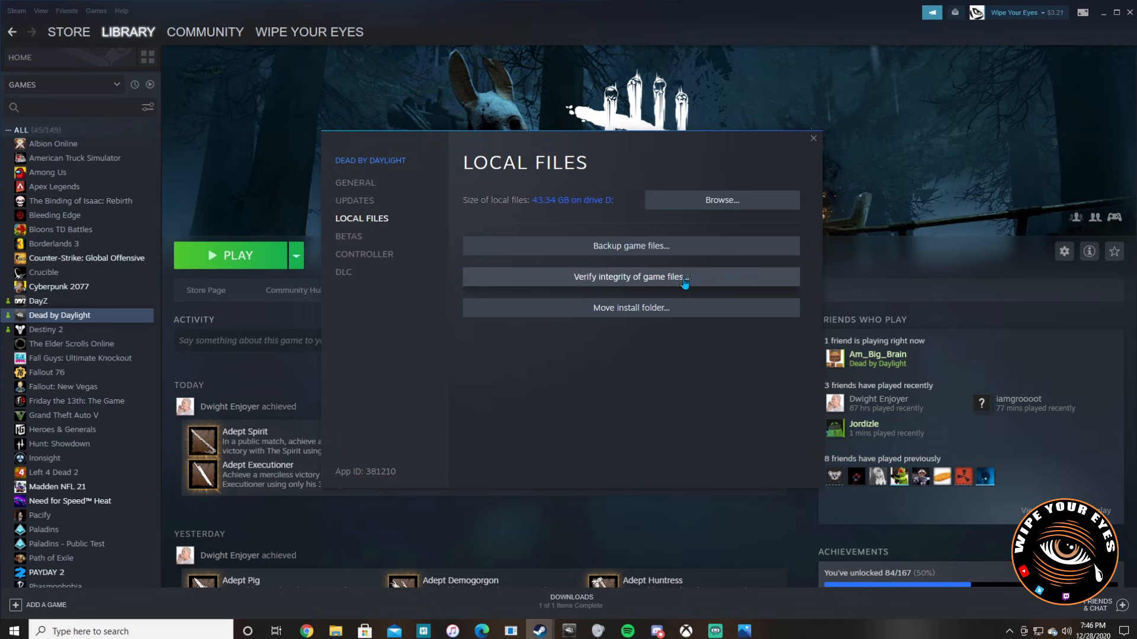
mouse_move(346, 250)
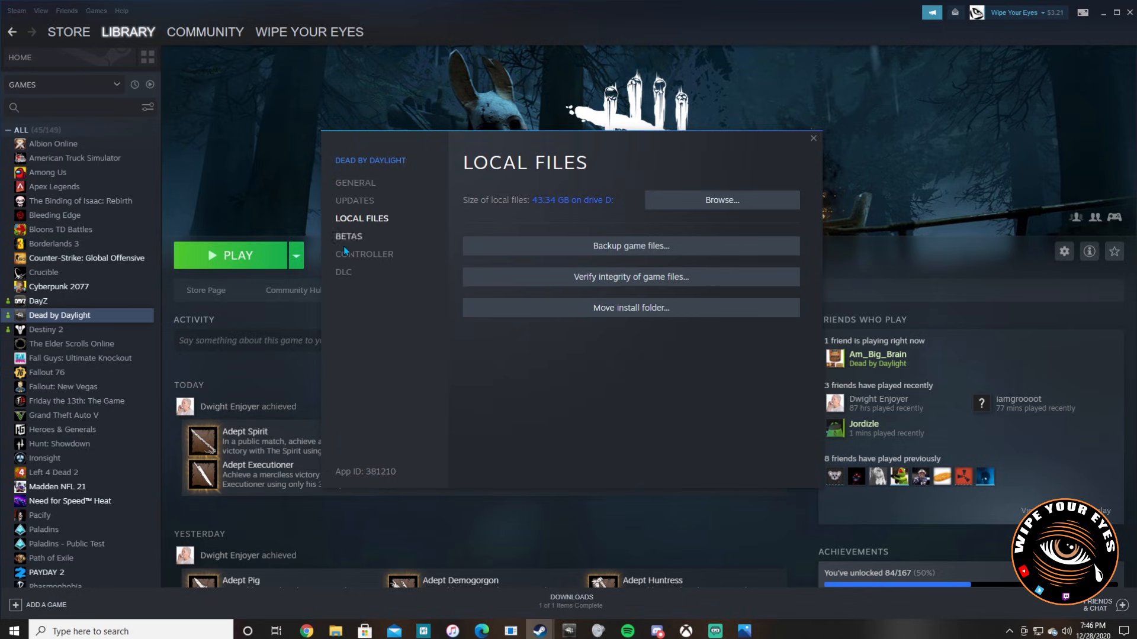
mouse_move(346, 243)
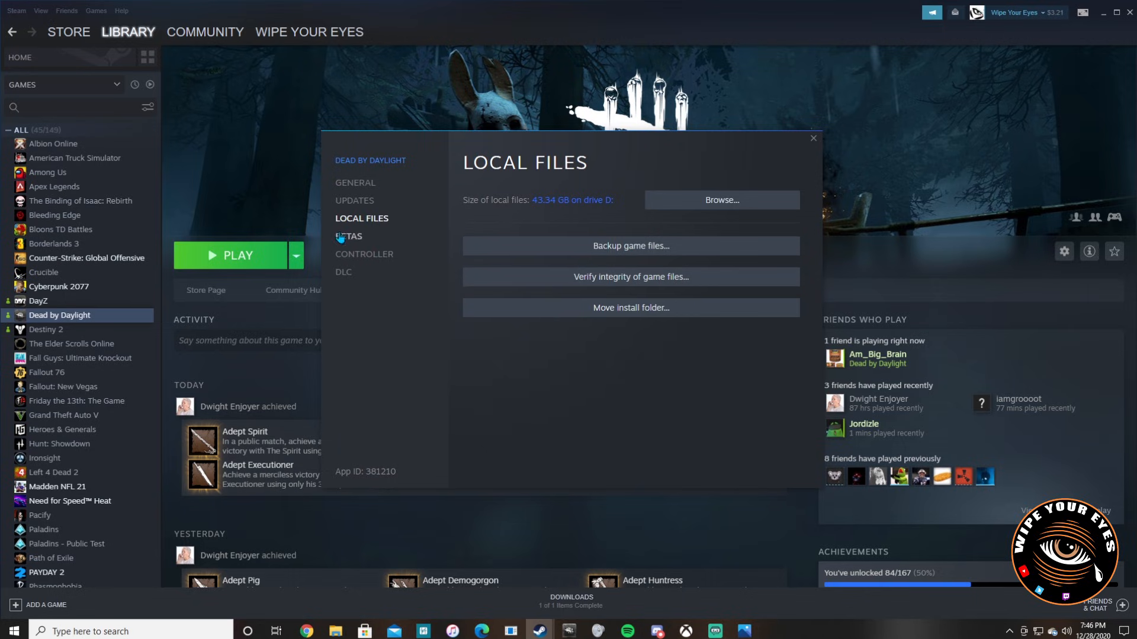
mouse_move(90, 325)
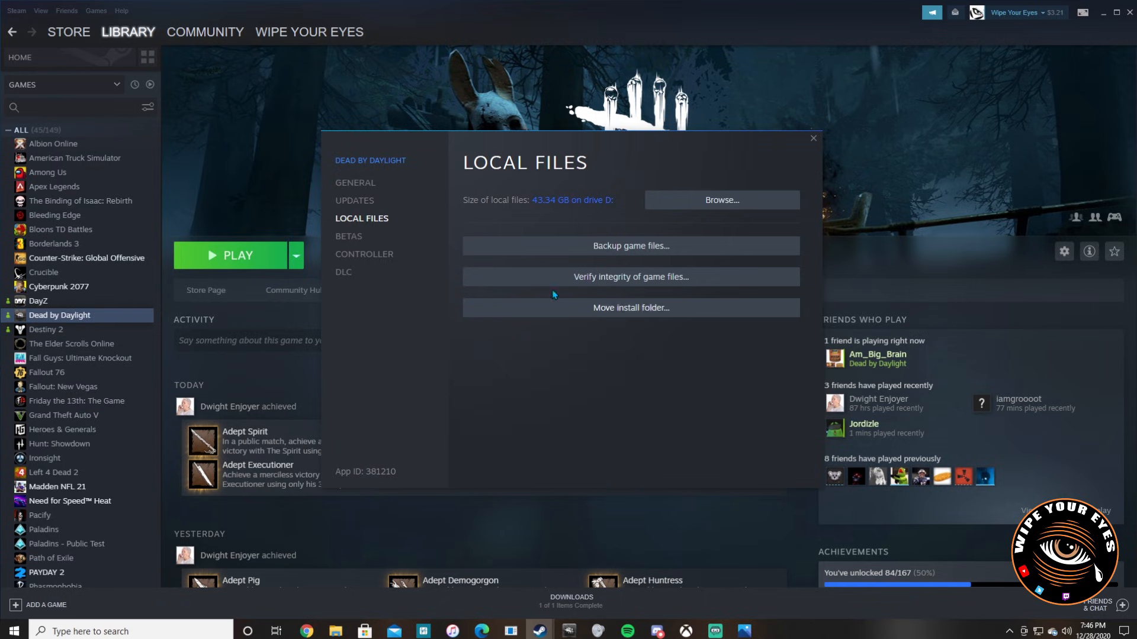
mouse_move(698, 289)
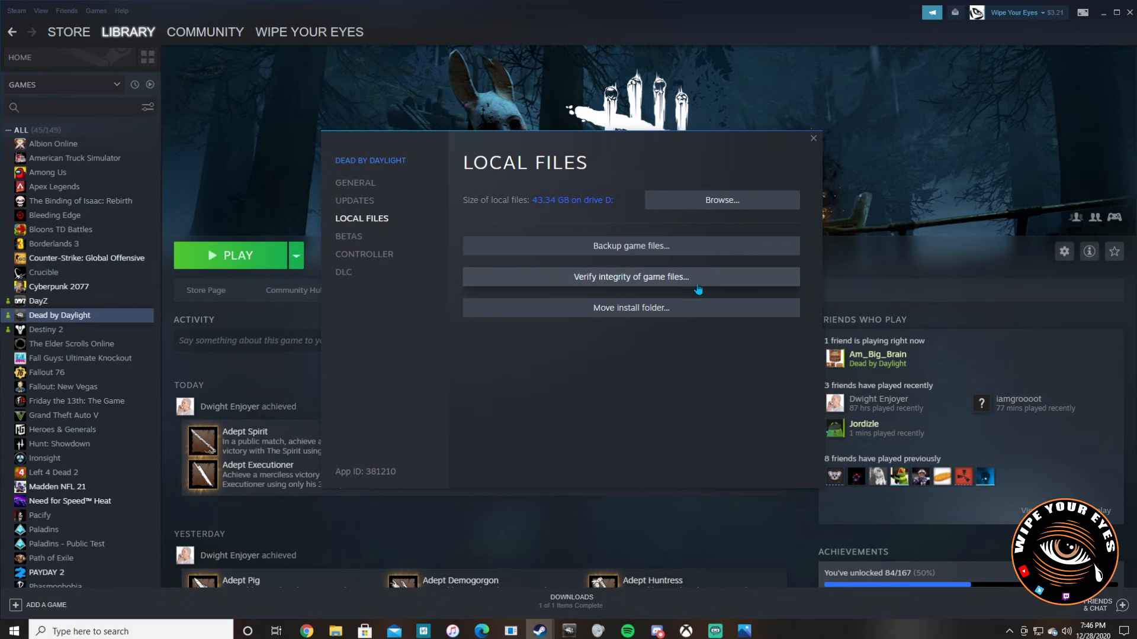
mouse_move(649, 283)
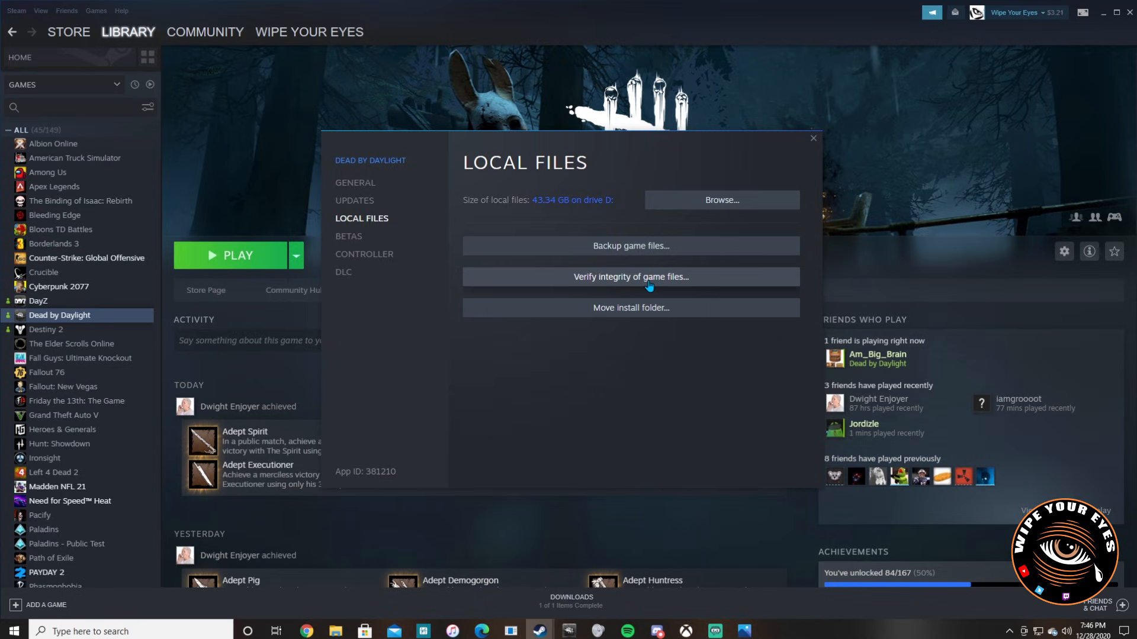
left_click(630, 276)
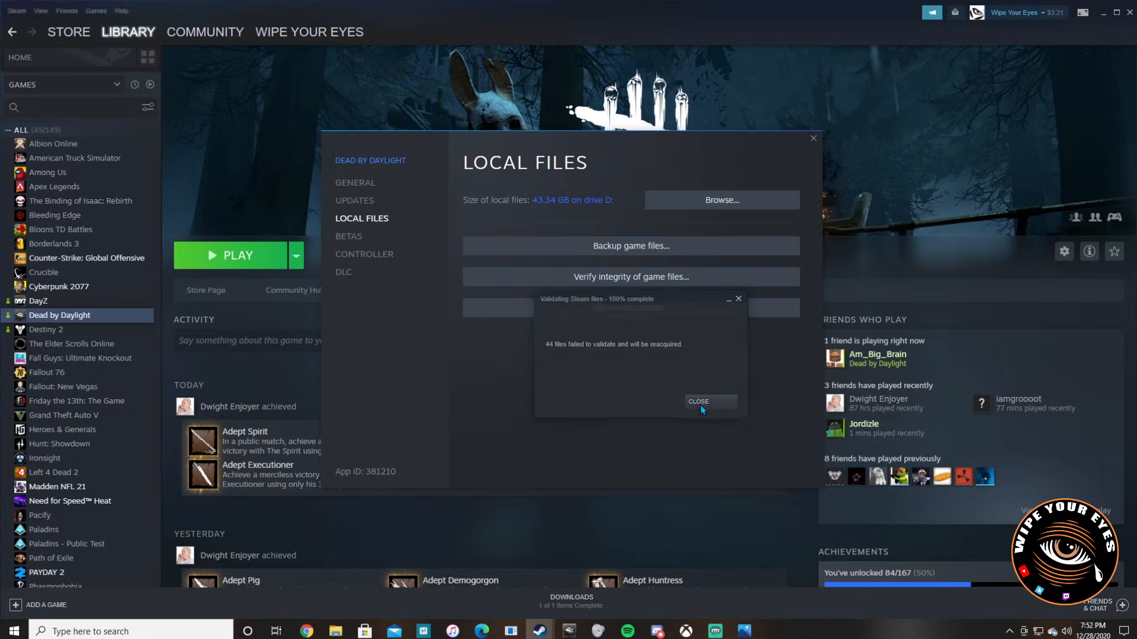
Close the validation results, play Dead by Daylight, and minimize Steam.
left_click(698, 402)
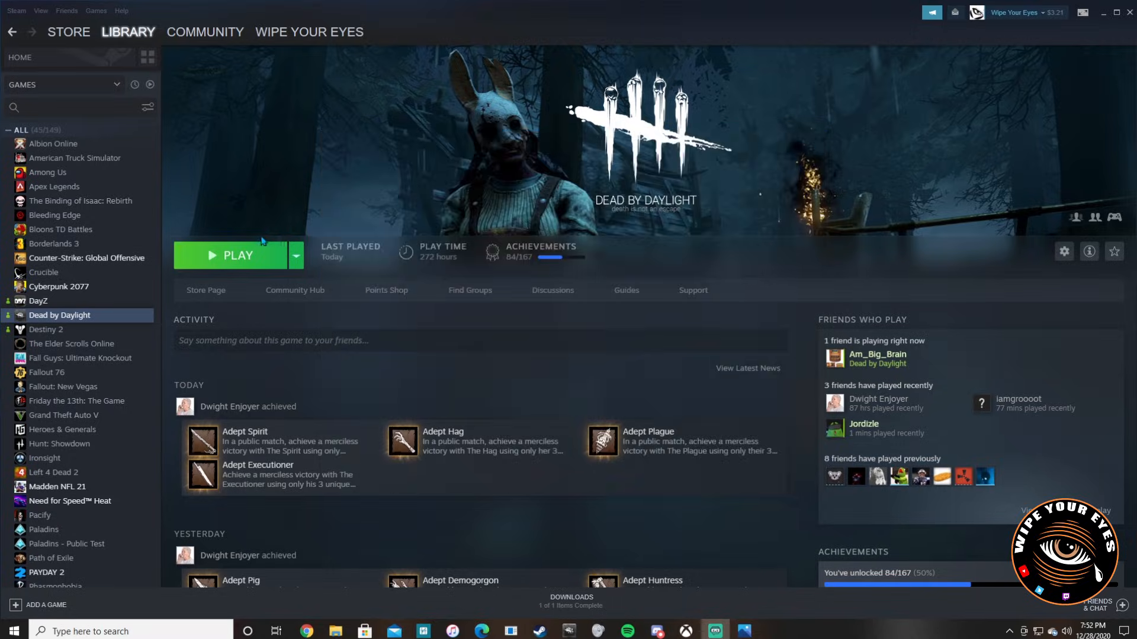
left_click(237, 255)
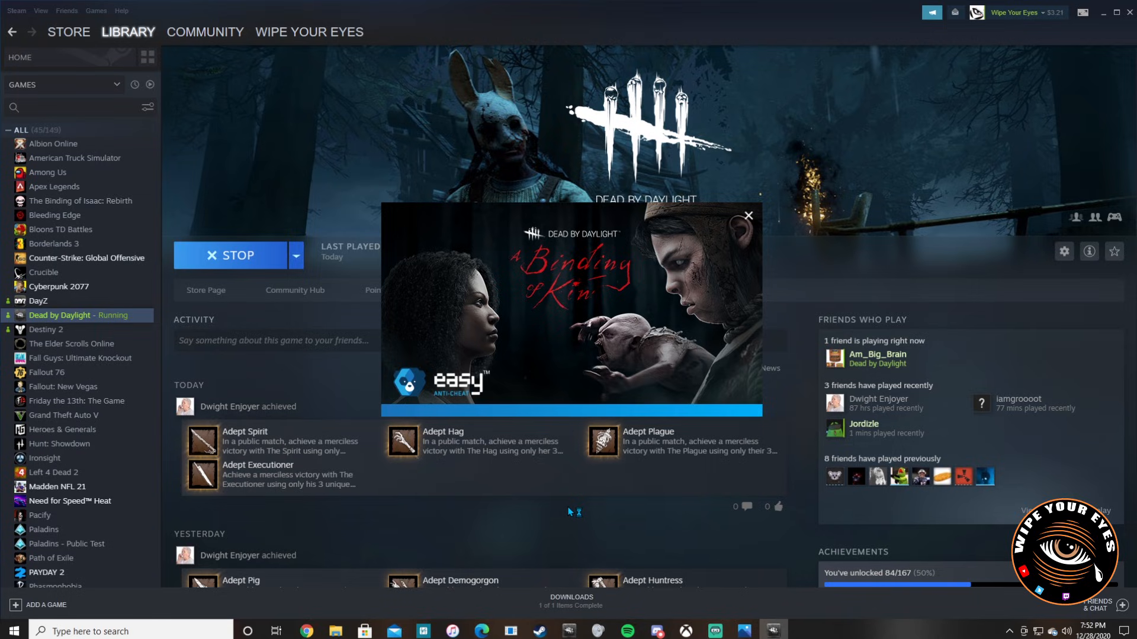
mouse_move(494, 495)
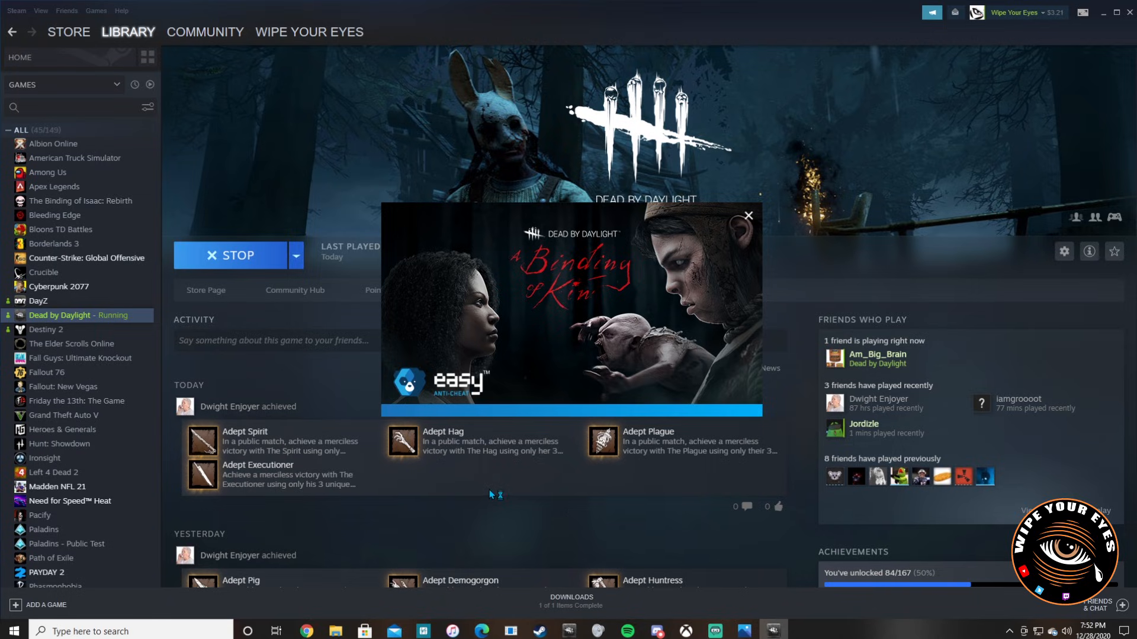
left_click(749, 216)
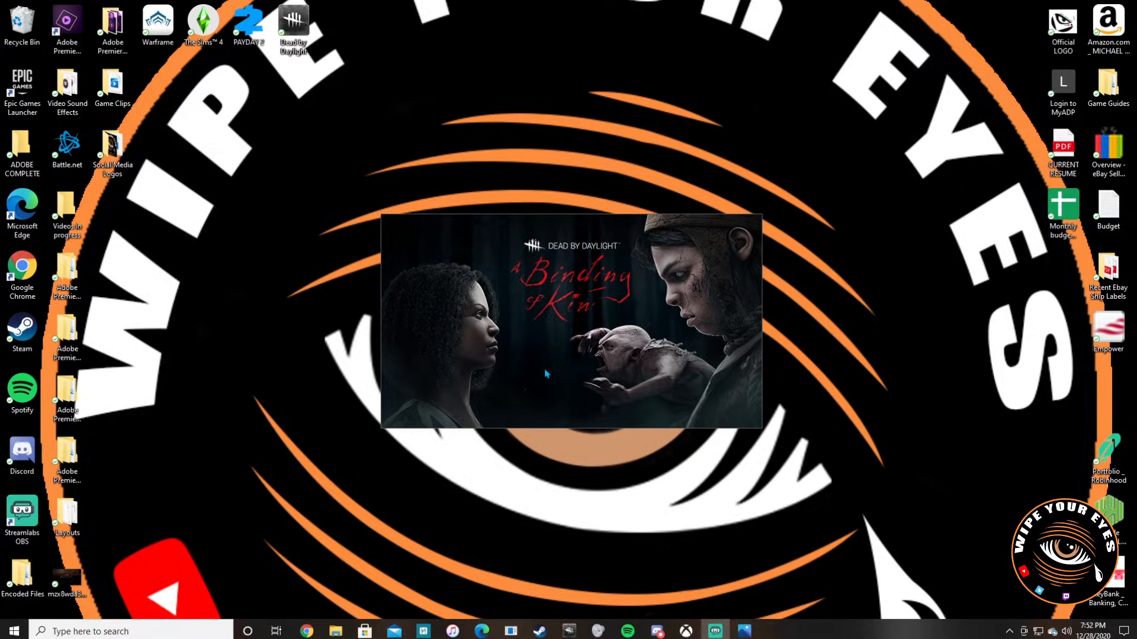
mouse_move(339, 201)
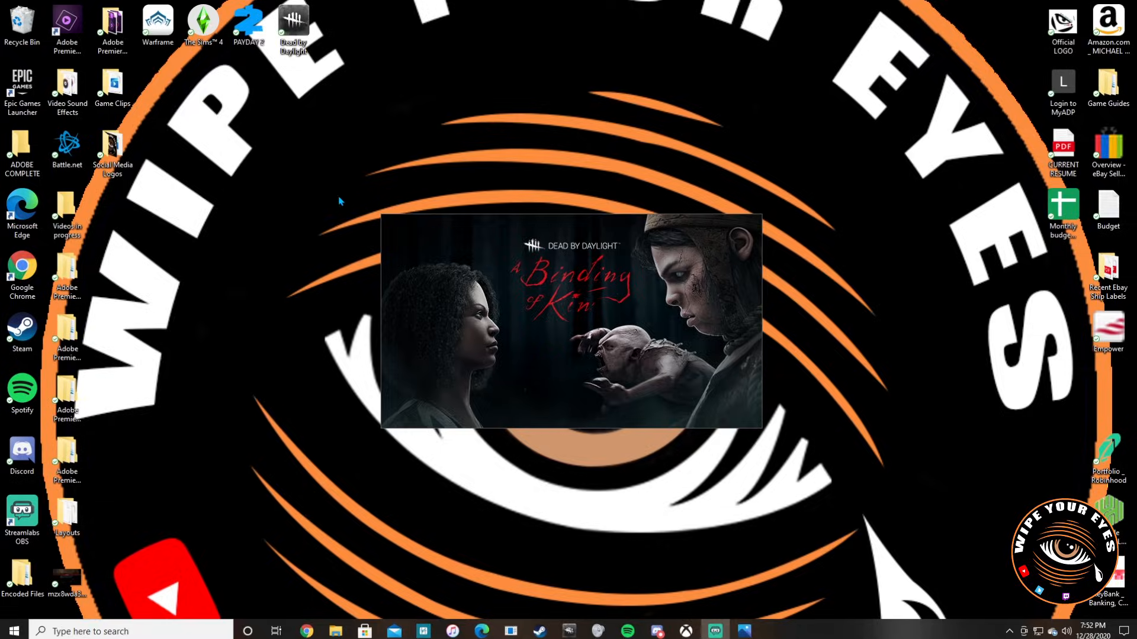